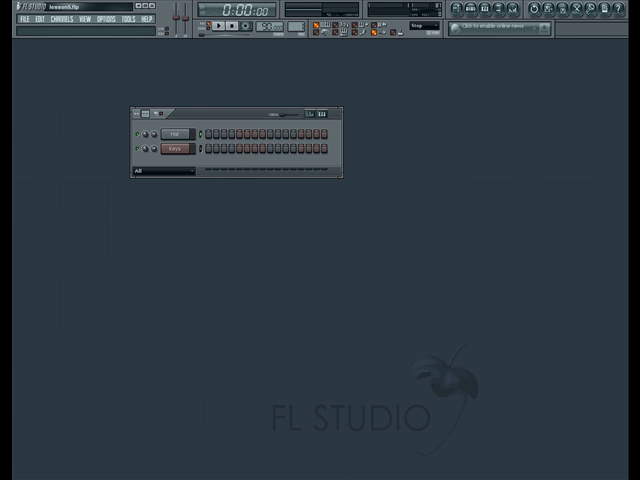
{"action": "mouse_move", "coordinate": [450, 258]}
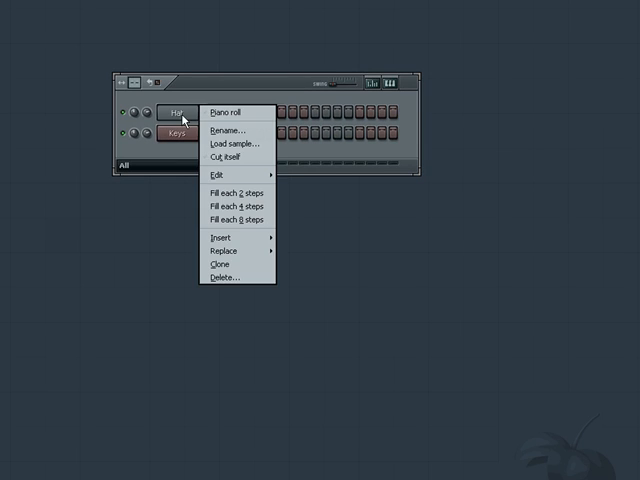
Step: Bring up the empty Hat channel piano roll from its channel button menu
{"action": "left_click", "coordinate": [217, 111]}
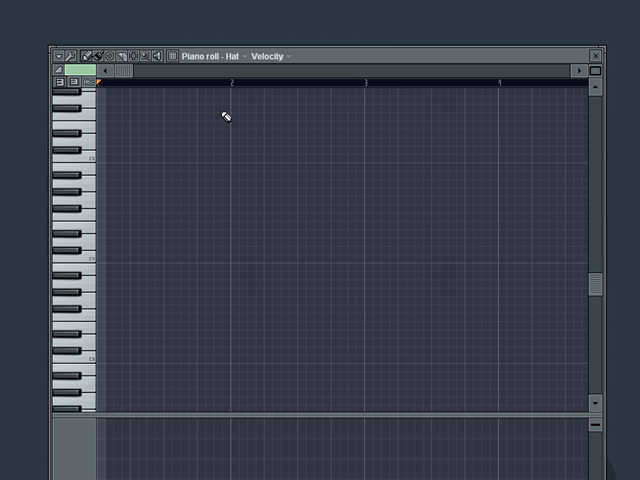
{"action": "mouse_move", "coordinate": [116, 276]}
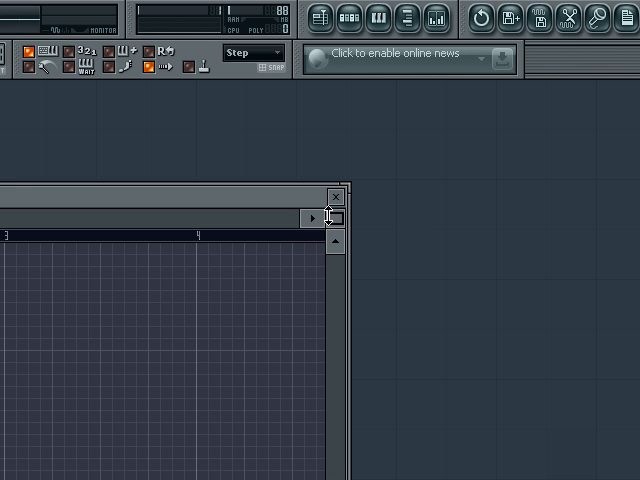
{"action": "mouse_move", "coordinate": [333, 218]}
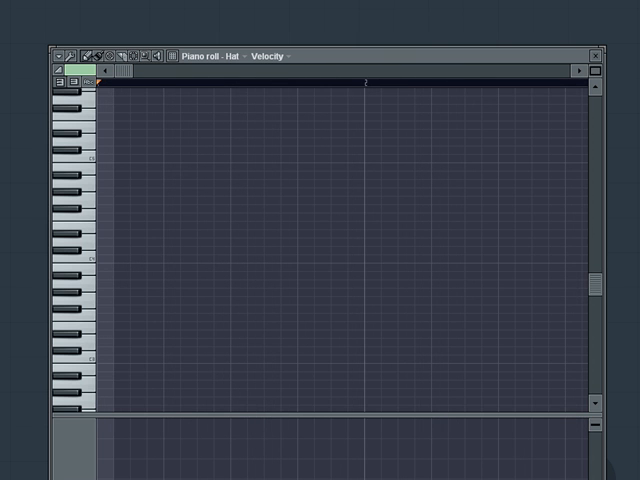
{"action": "mouse_move", "coordinate": [588, 92]}
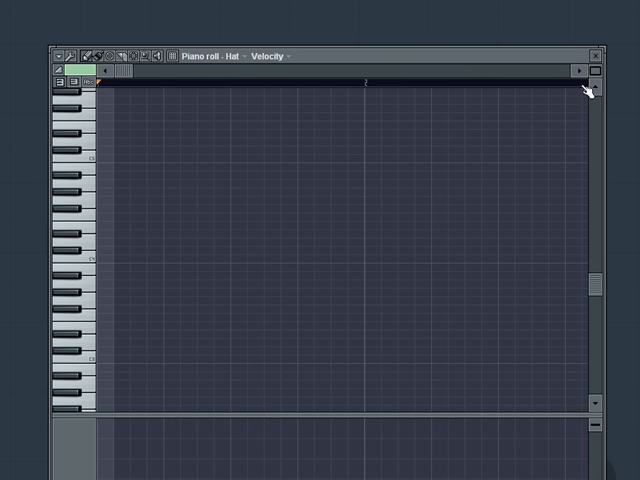
{"action": "mouse_move", "coordinate": [305, 149]}
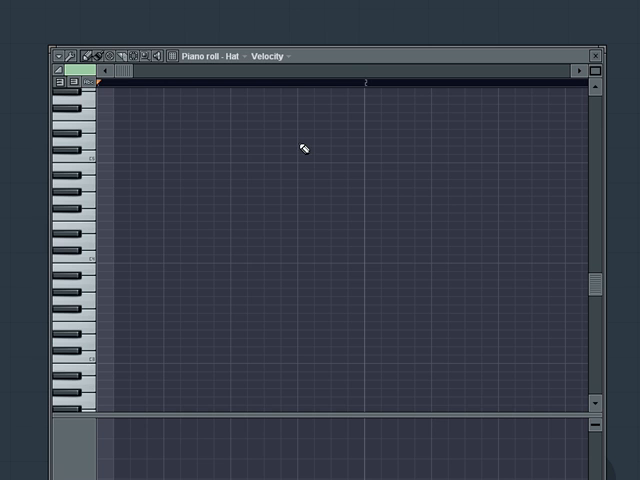
{"action": "left_click", "coordinate": [181, 54]}
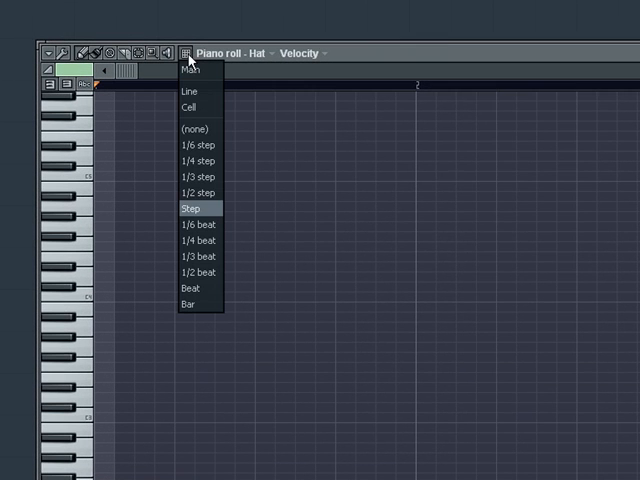
{"action": "mouse_move", "coordinate": [200, 288]}
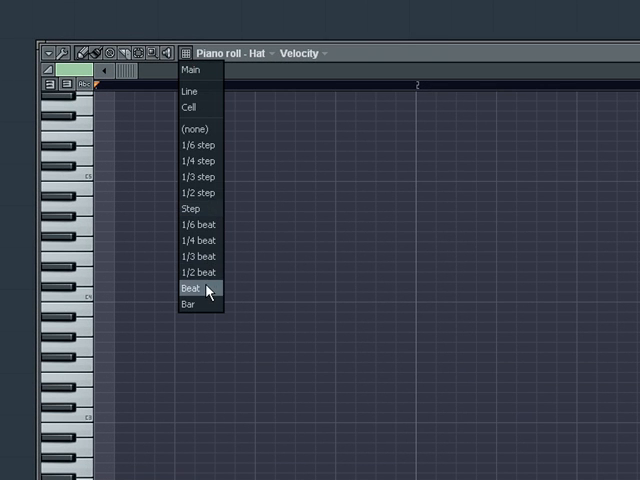
{"action": "left_click", "coordinate": [199, 289]}
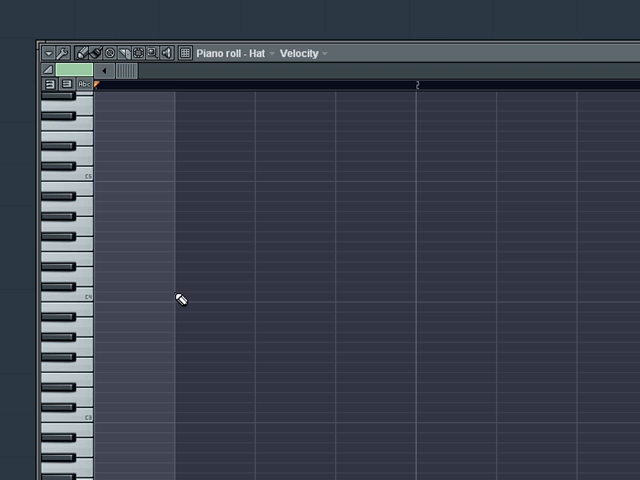
{"action": "mouse_move", "coordinate": [309, 211]}
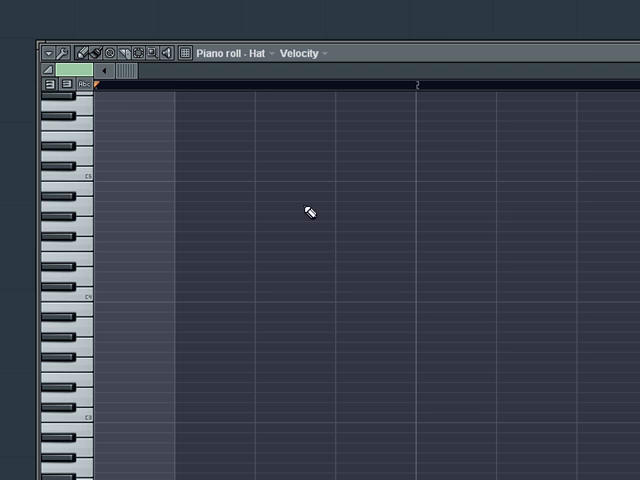
{"action": "mouse_move", "coordinate": [351, 160]}
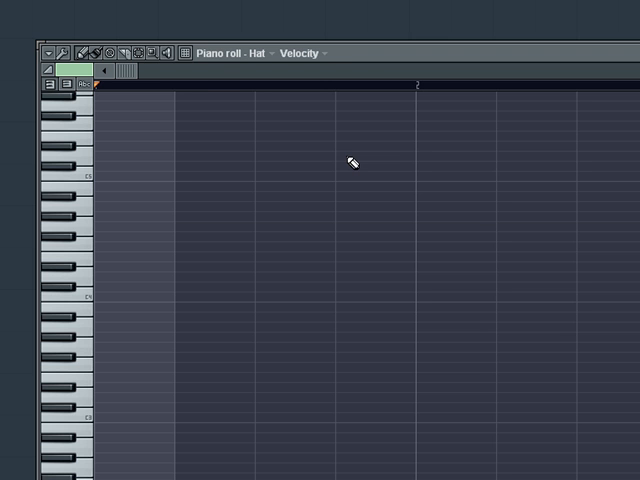
{"action": "left_click", "coordinate": [184, 54]}
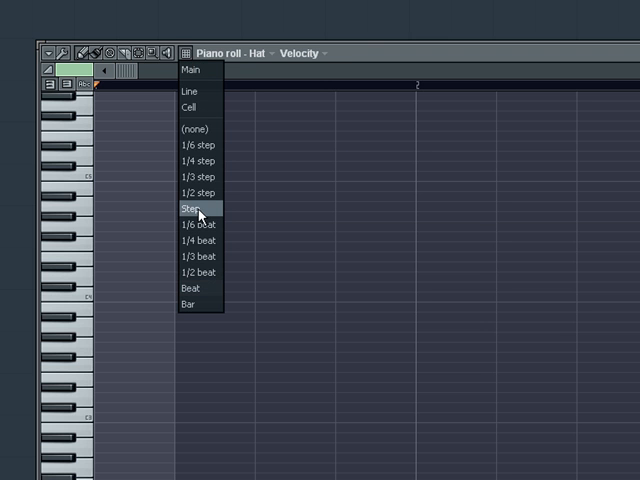
{"action": "left_click", "coordinate": [196, 209]}
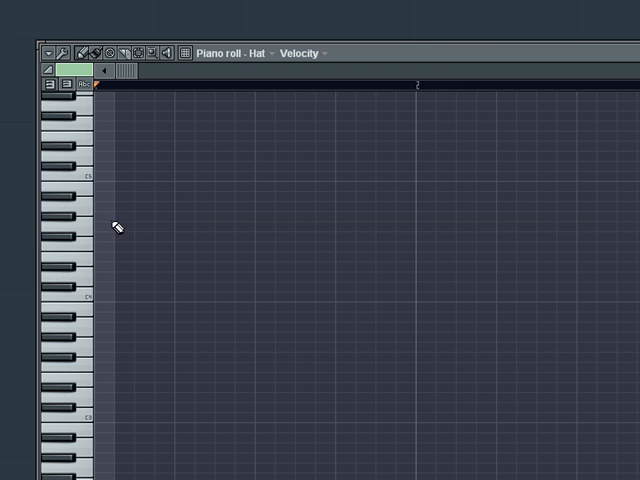
{"action": "mouse_move", "coordinate": [170, 203]}
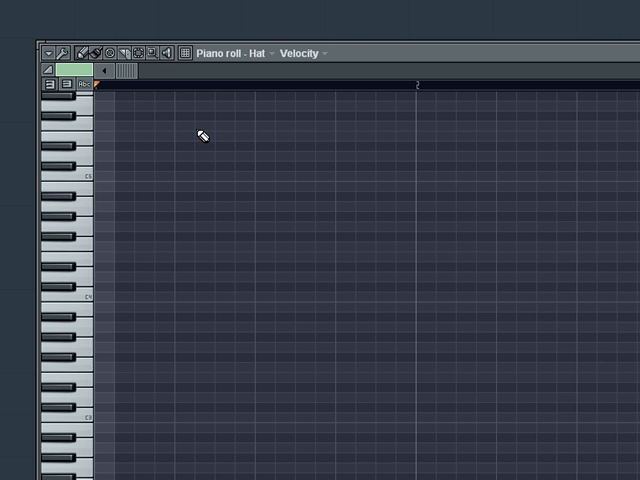
{"action": "mouse_move", "coordinate": [167, 183]}
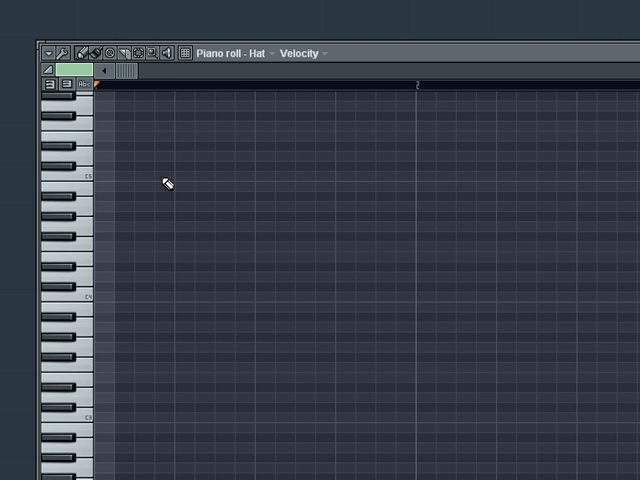
{"action": "mouse_move", "coordinate": [211, 273]}
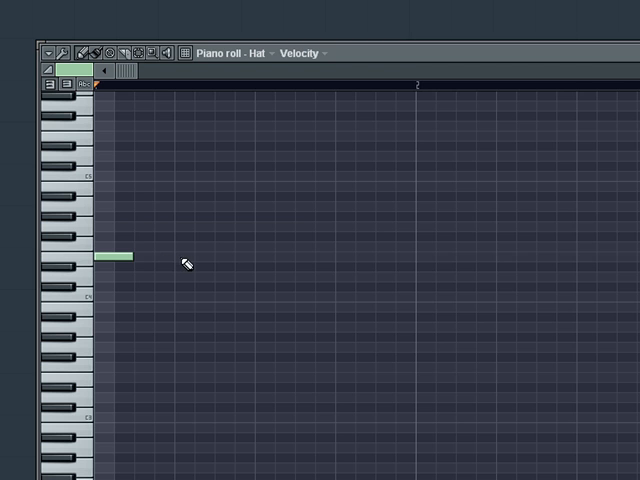
Step: Draw one-step Hat notes on a single key, two steps apart from the pattern start
{"action": "left_click", "coordinate": [190, 257]}
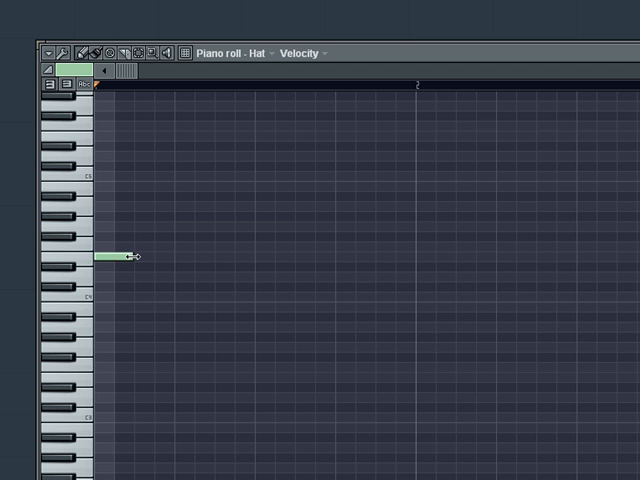
{"action": "left_click_drag", "start_coordinate": [133, 256], "coordinate": [113, 256]}
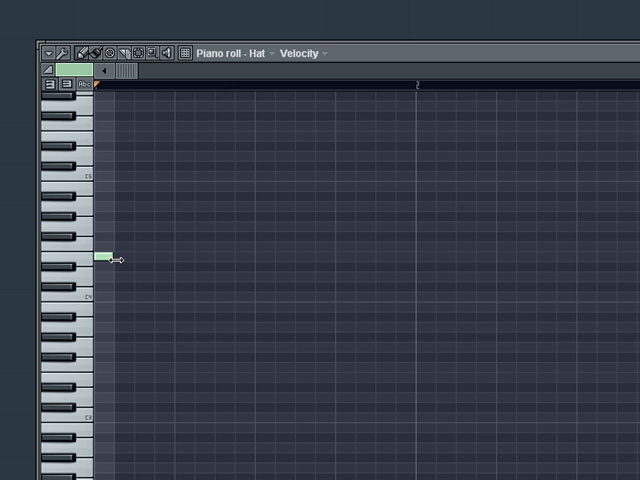
{"action": "left_click_drag", "start_coordinate": [113, 258], "coordinate": [148, 258]}
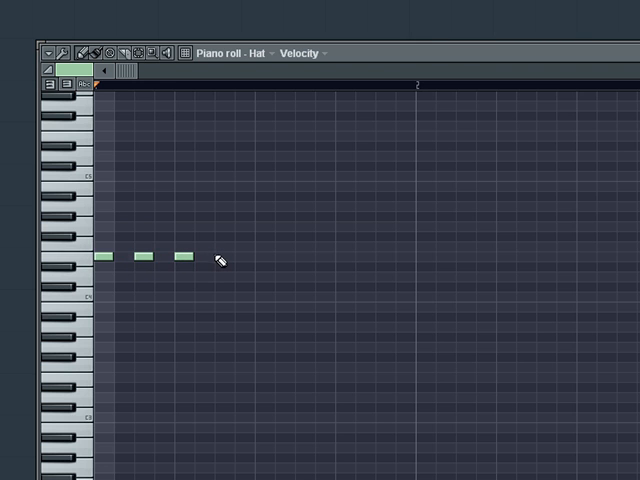
{"action": "left_click", "coordinate": [220, 258]}
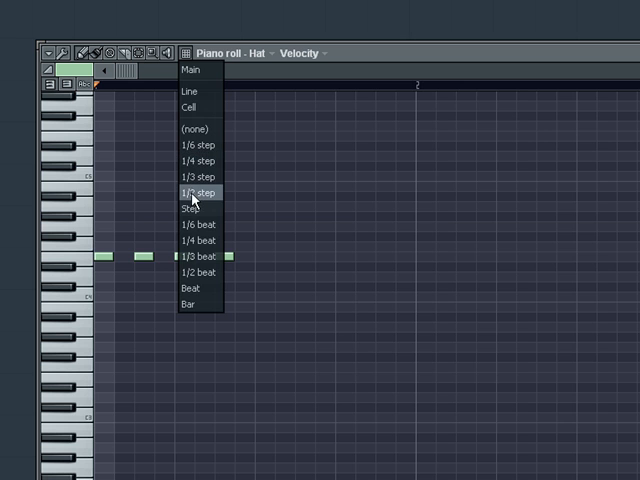
Step: Set the piano roll snap to 1/2 step
{"action": "left_click", "coordinate": [198, 192]}
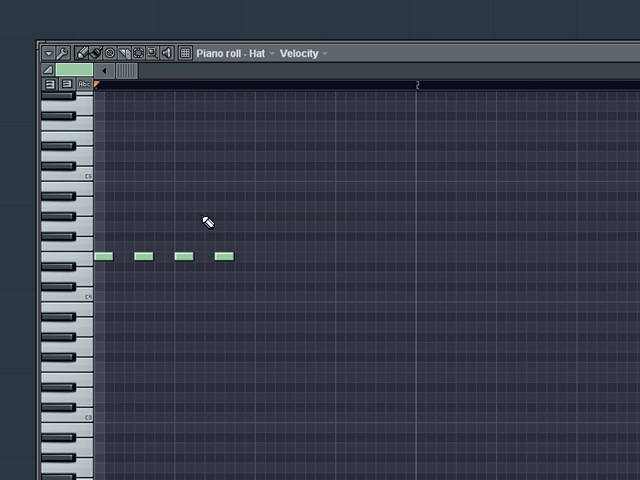
{"action": "mouse_move", "coordinate": [140, 240]}
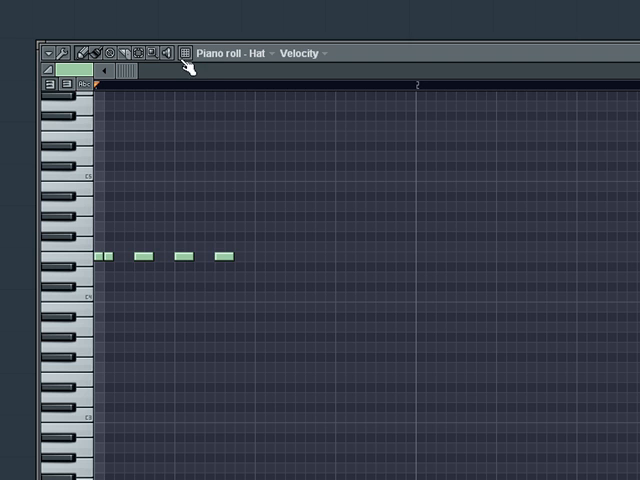
Step: Change the piano roll snap setting to 1/4 step
{"action": "left_click", "coordinate": [185, 54]}
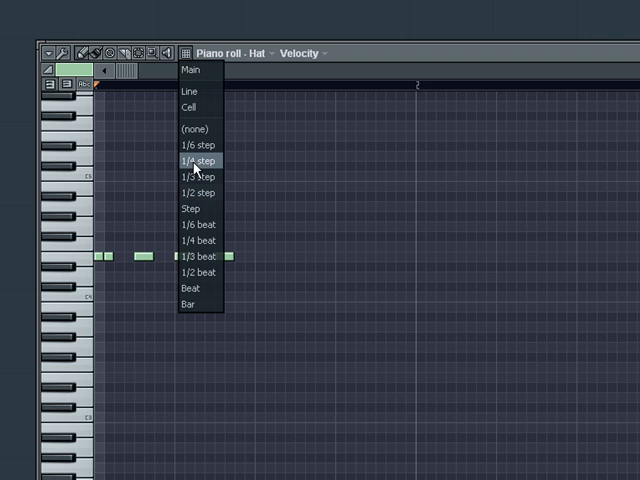
{"action": "mouse_move", "coordinate": [200, 145]}
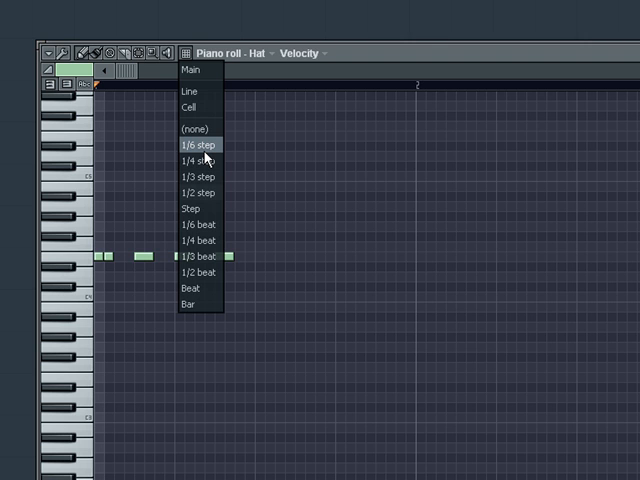
{"action": "mouse_move", "coordinate": [200, 160]}
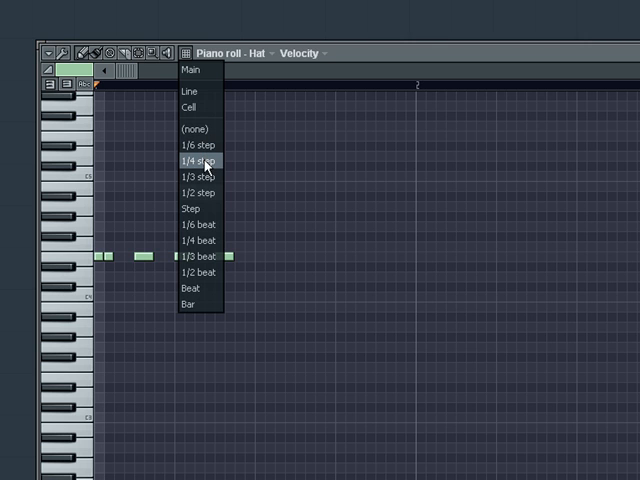
{"action": "left_click", "coordinate": [202, 160]}
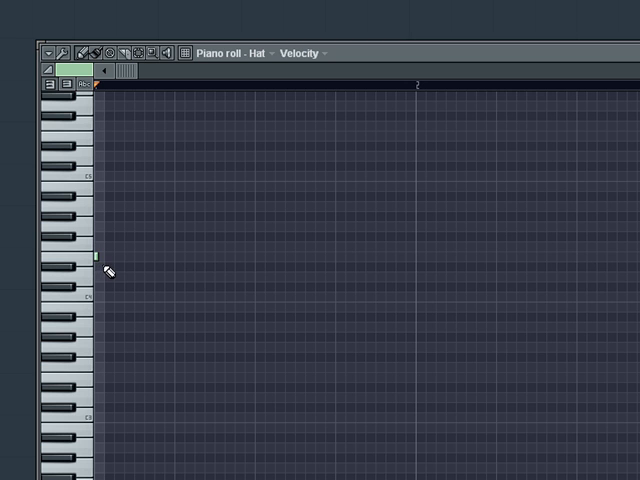
{"action": "mouse_move", "coordinate": [118, 261]}
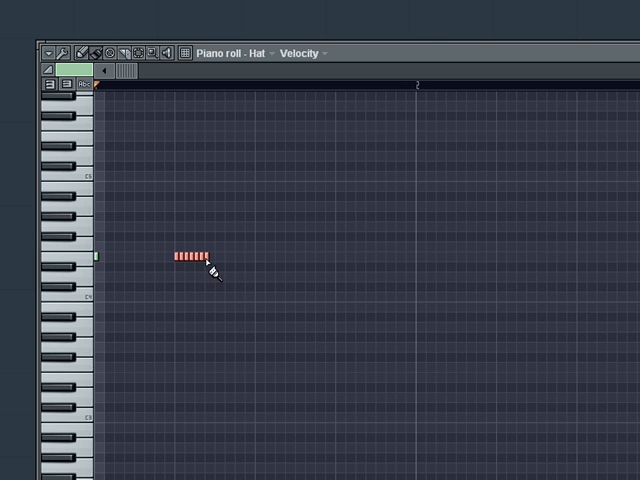
{"action": "mouse_move", "coordinate": [228, 440]}
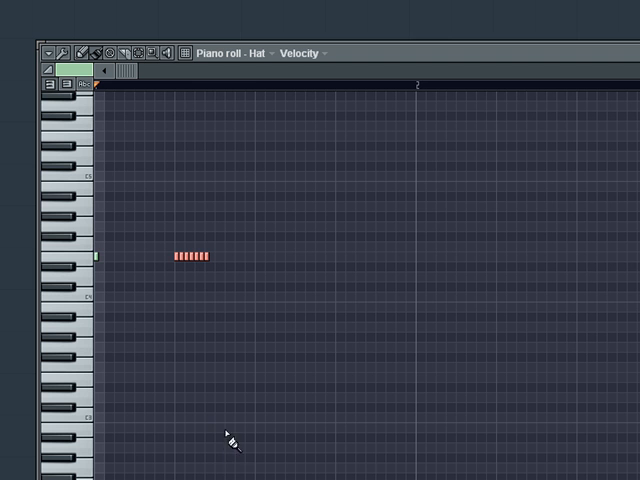
{"action": "mouse_move", "coordinate": [226, 457]}
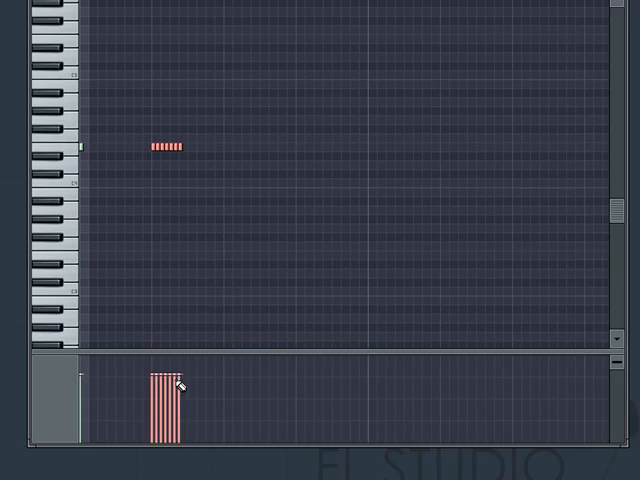
Step: Resize the piano roll window to reveal the velocity pane under the notes
{"action": "left_click", "coordinate": [237, 11]}
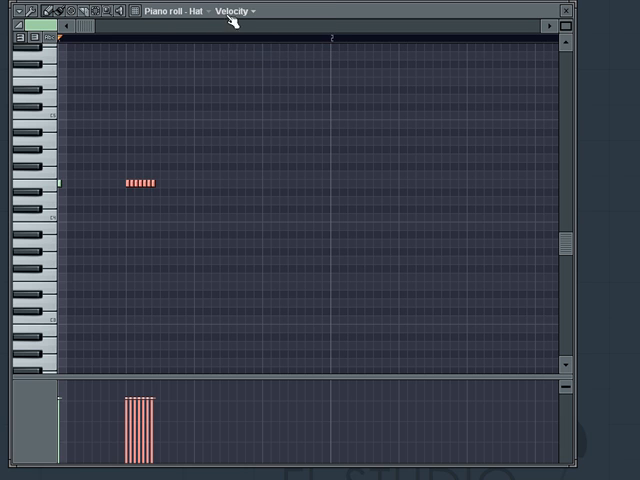
{"action": "mouse_move", "coordinate": [232, 22]}
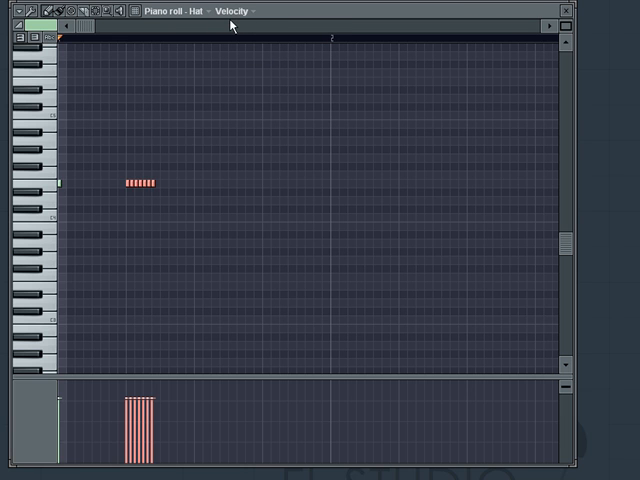
{"action": "mouse_move", "coordinate": [169, 193]}
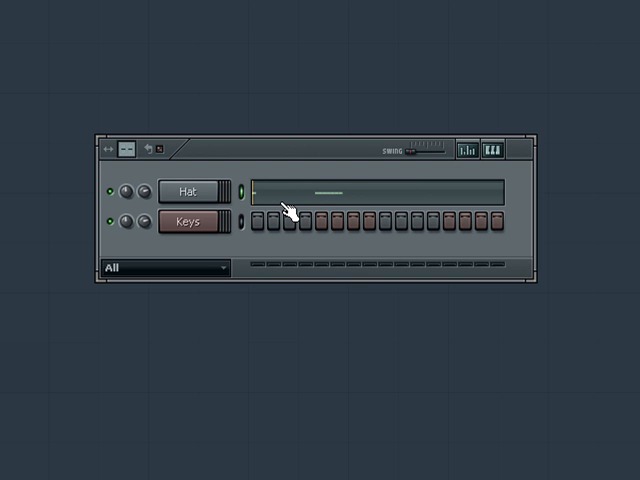
{"action": "mouse_move", "coordinate": [272, 205]}
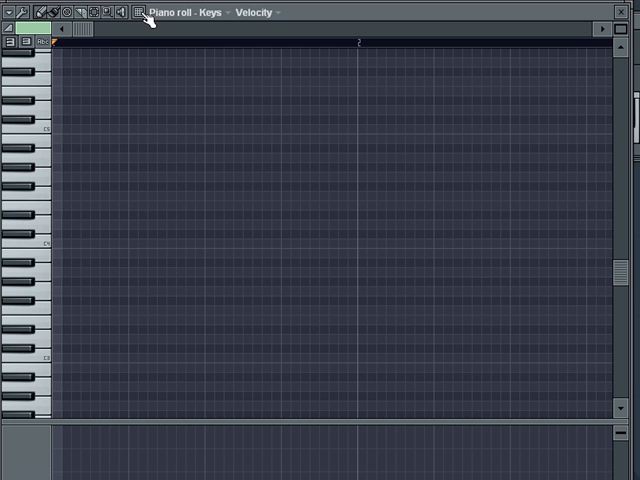
{"action": "mouse_move", "coordinate": [143, 207]}
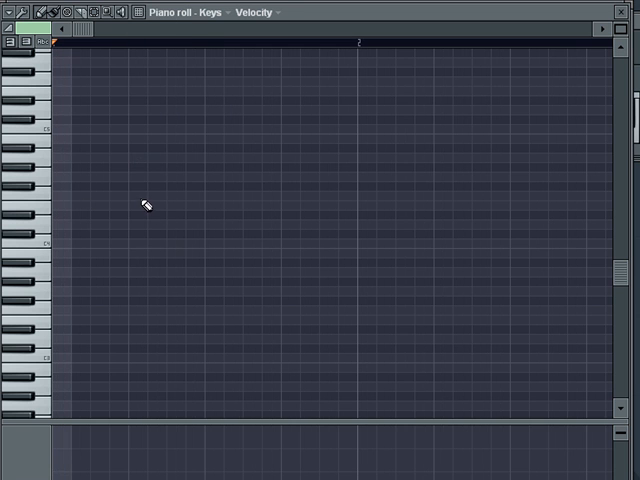
{"action": "mouse_move", "coordinate": [135, 213]}
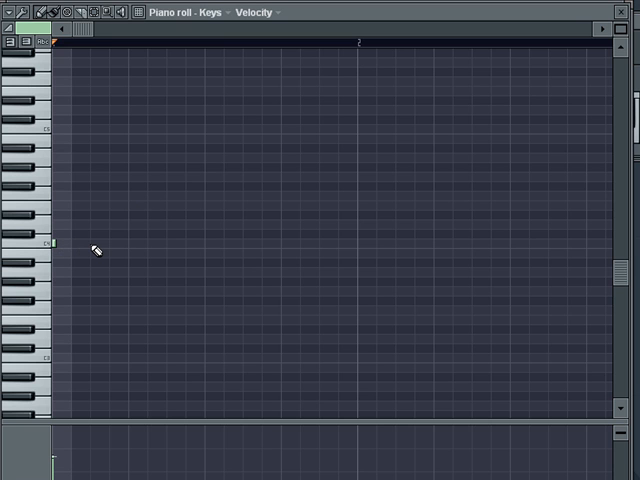
Step: Place three short rising melody notes in the Keys piano roll's first beats
{"action": "left_click", "coordinate": [92, 243]}
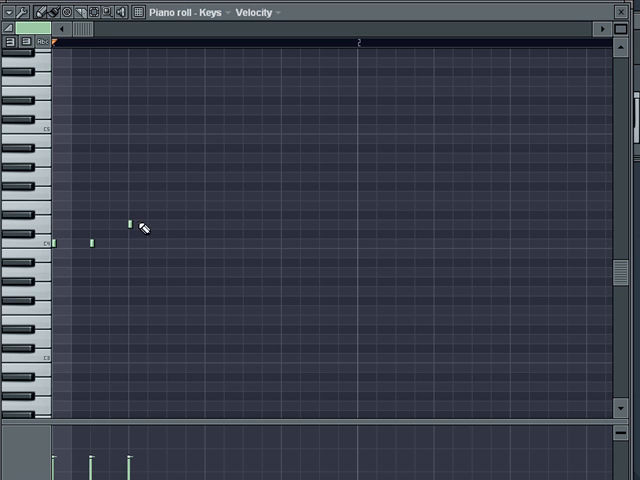
{"action": "left_click", "coordinate": [130, 222]}
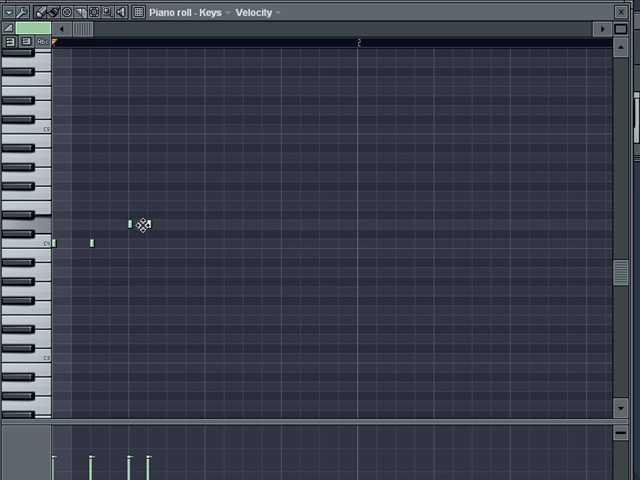
{"action": "left_click", "coordinate": [127, 12]}
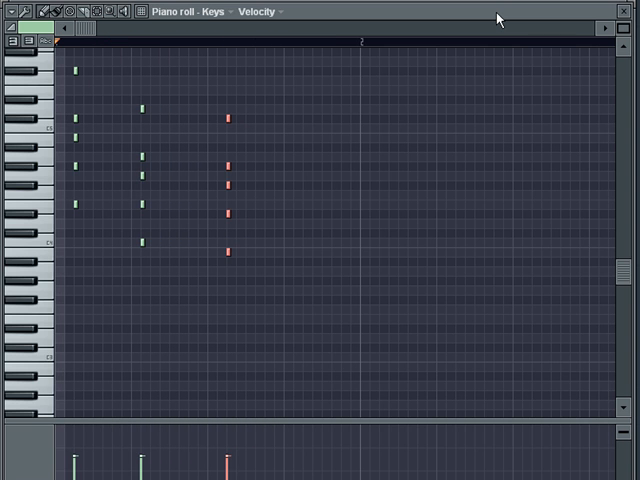
{"action": "mouse_move", "coordinate": [597, 48]}
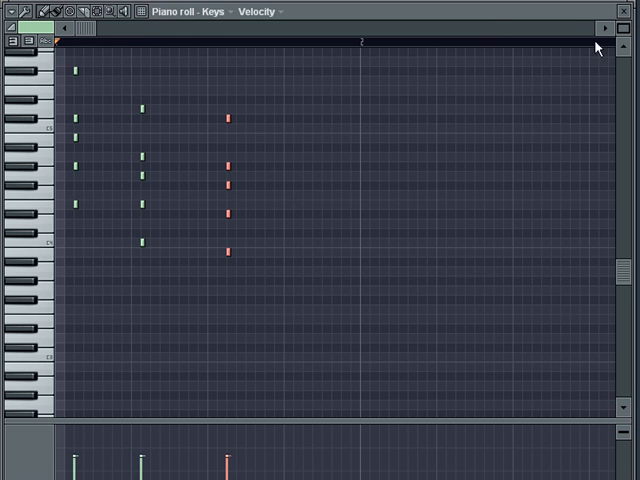